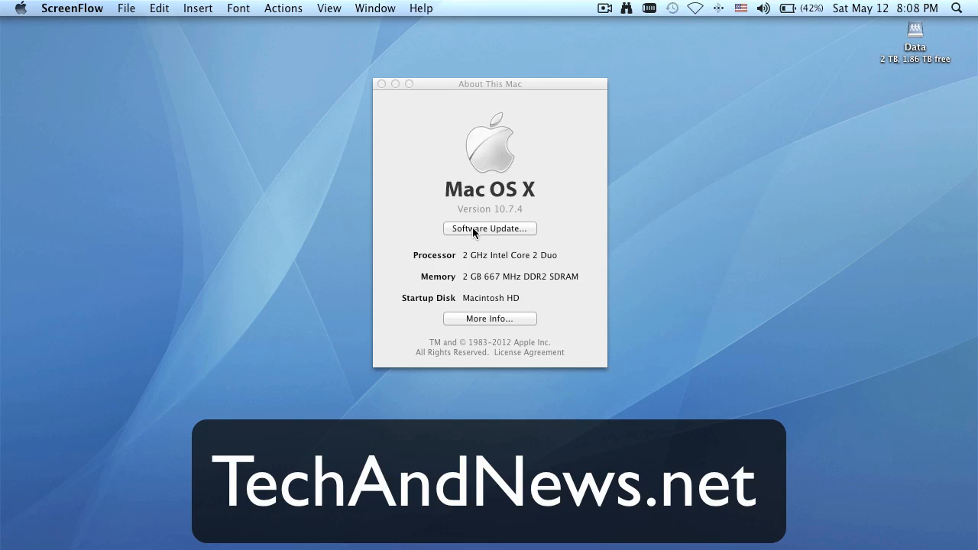
{"action": "mouse_move", "coordinate": [542, 220]}
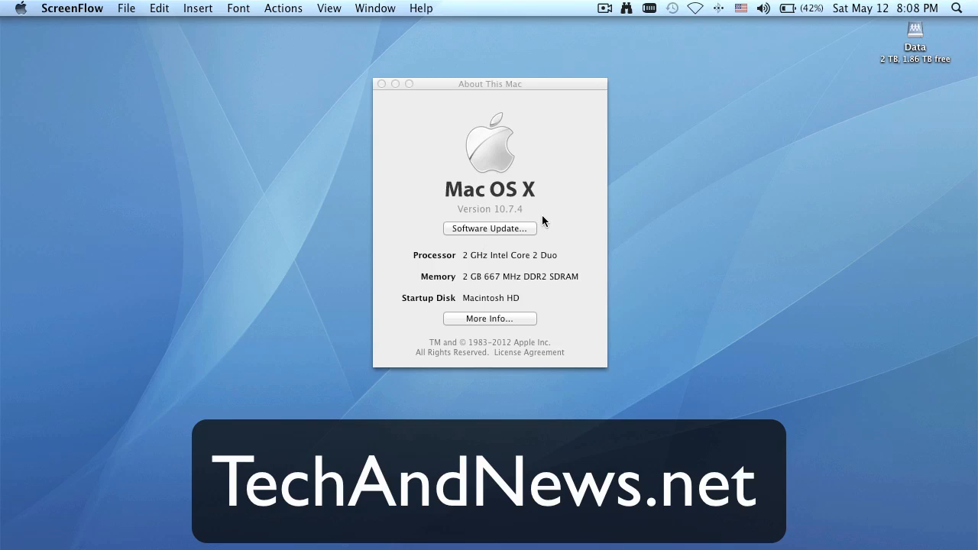
{"action": "mouse_move", "coordinate": [568, 228]}
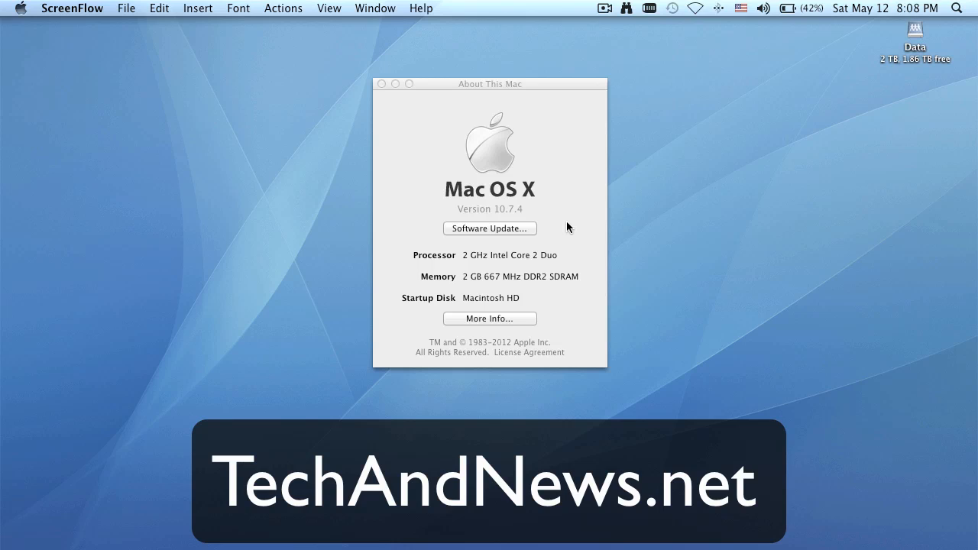
{"action": "mouse_move", "coordinate": [376, 88]}
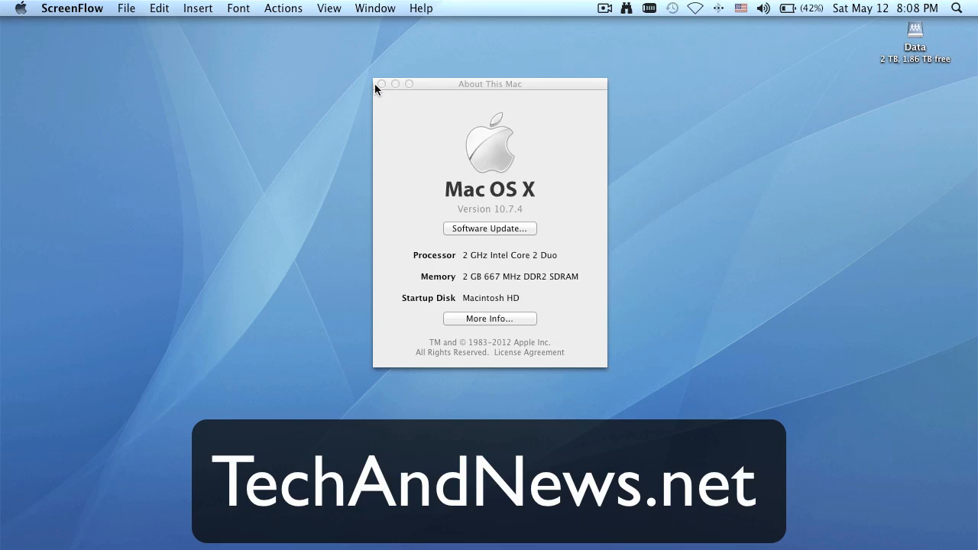
Step: Close the About This Mac window to clear the desktop
{"action": "left_click", "coordinate": [382, 83]}
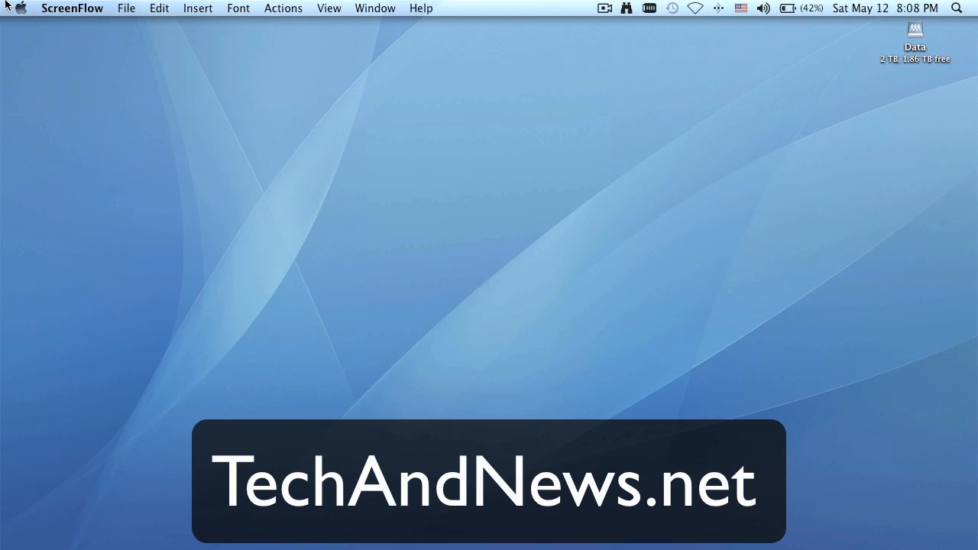
{"action": "mouse_move", "coordinate": [19, 12]}
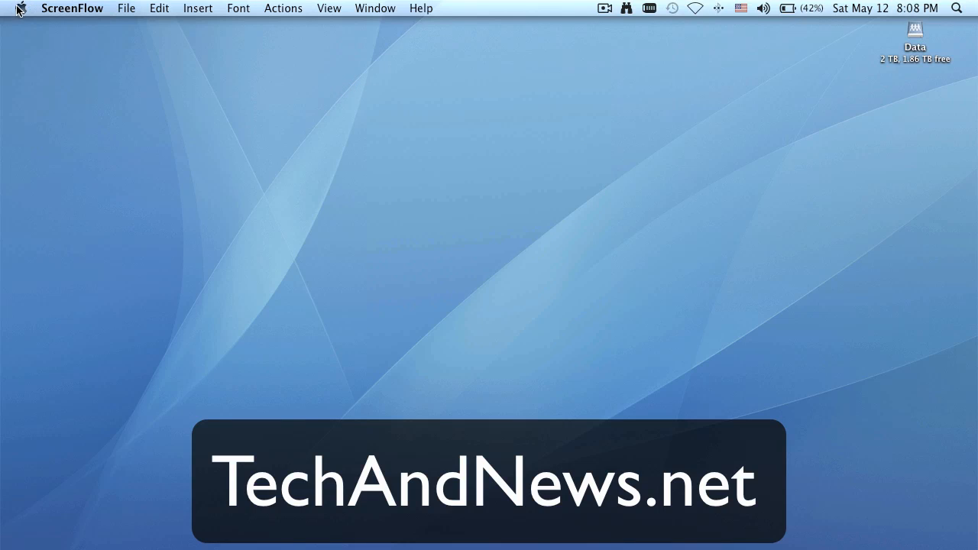
Step: Bring up the Shut Down confirmation via the Apple menu, leaving 'Reopen windows when logging back in' unchecked
{"action": "left_click", "coordinate": [22, 8]}
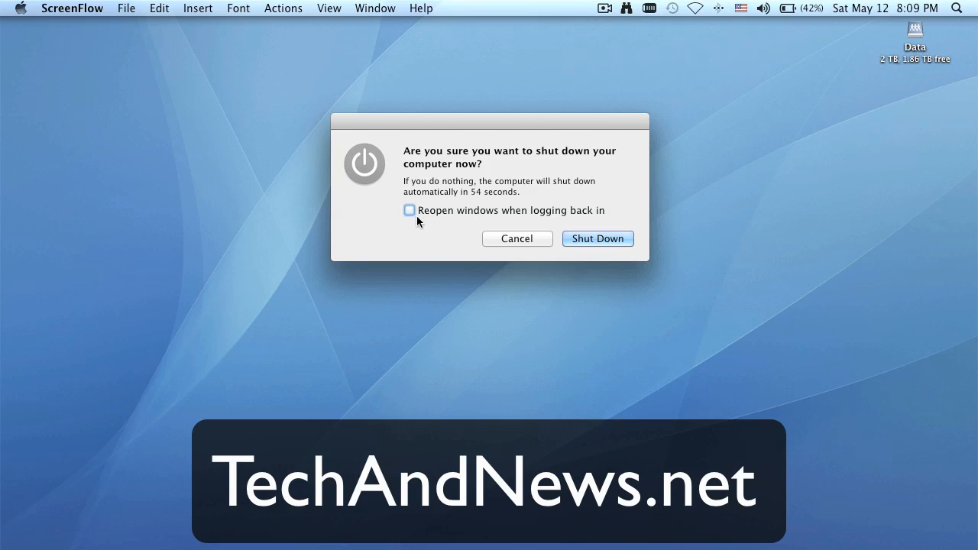
{"action": "mouse_move", "coordinate": [419, 223]}
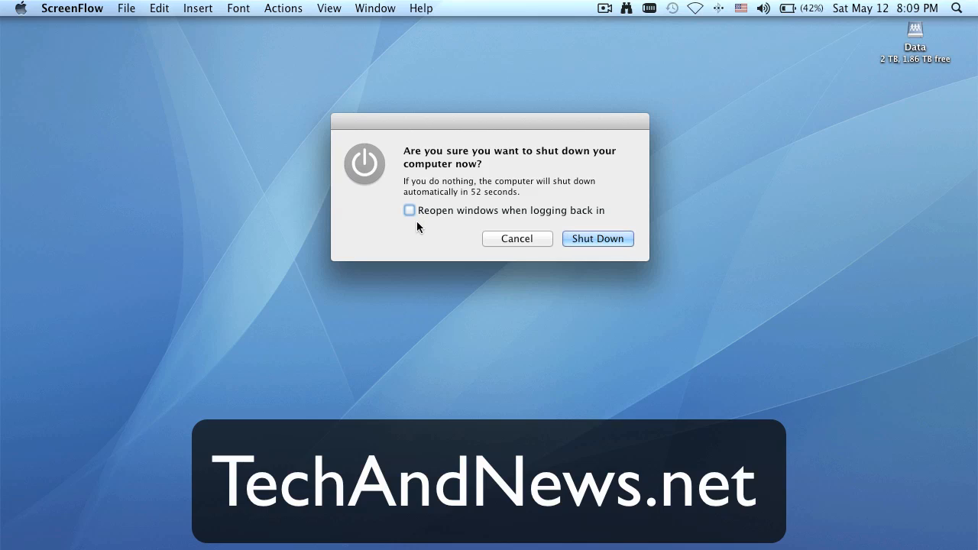
{"action": "mouse_move", "coordinate": [412, 220]}
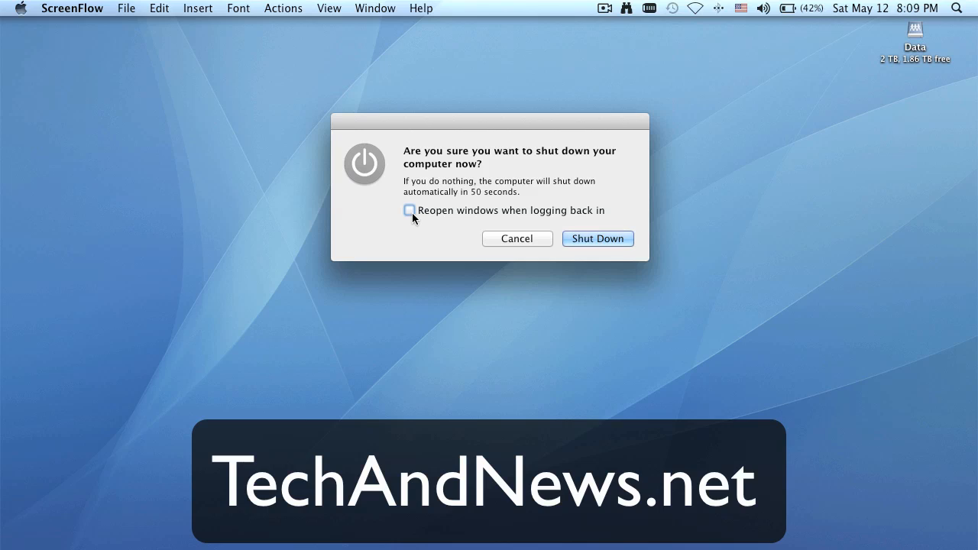
{"action": "mouse_move", "coordinate": [418, 222]}
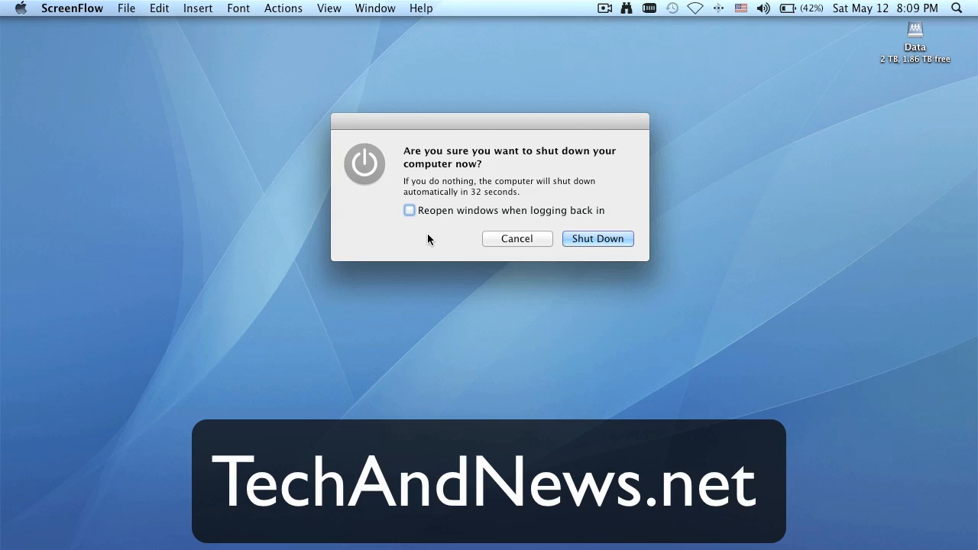
{"action": "mouse_move", "coordinate": [417, 226]}
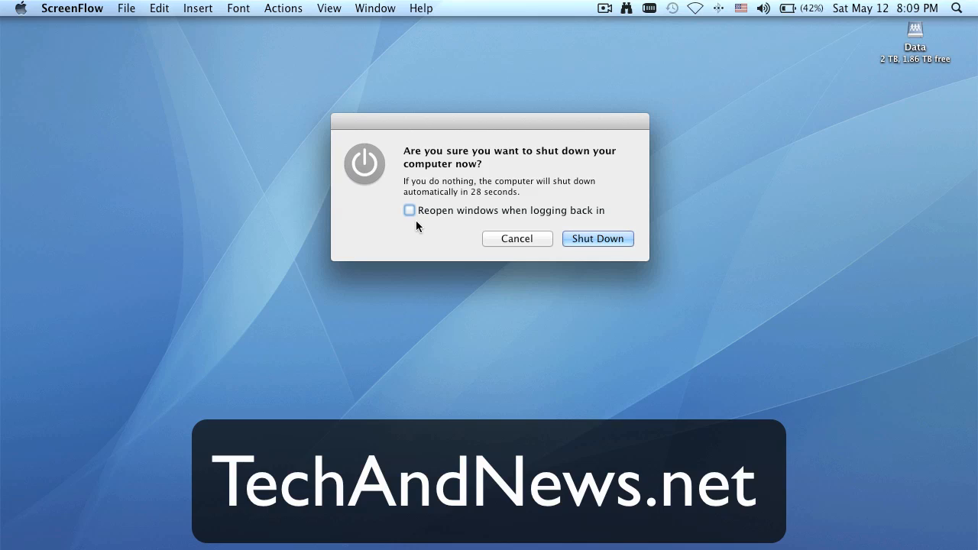
{"action": "mouse_move", "coordinate": [446, 244]}
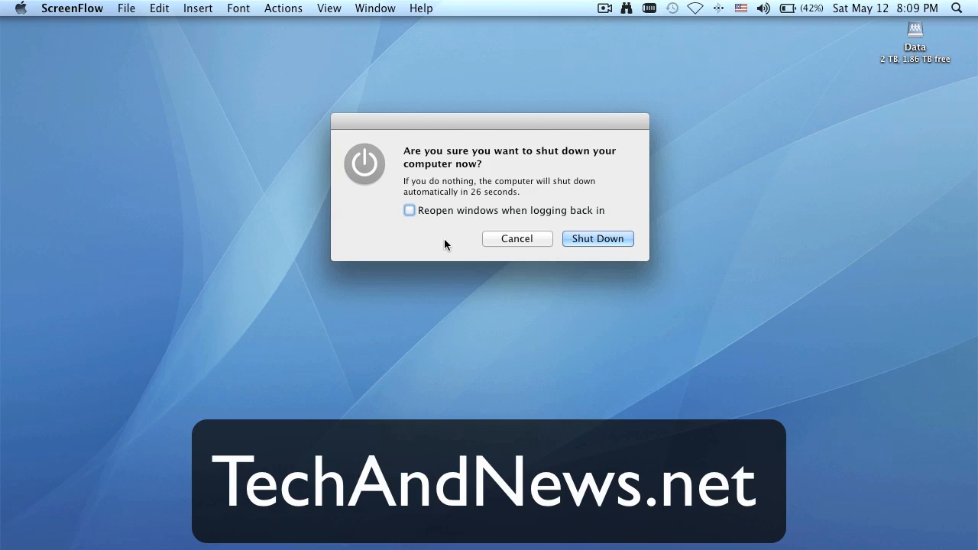
{"action": "mouse_move", "coordinate": [588, 243]}
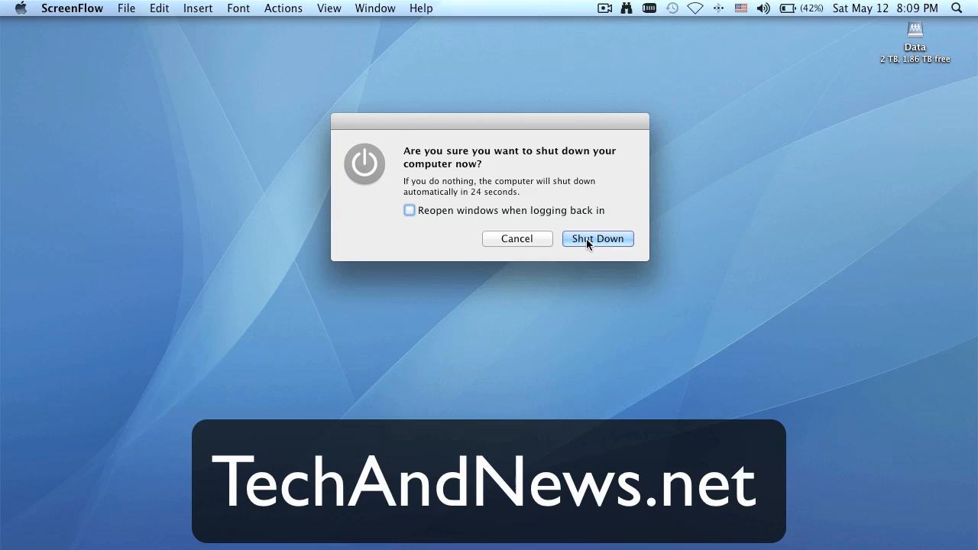
{"action": "left_click", "coordinate": [605, 7]}
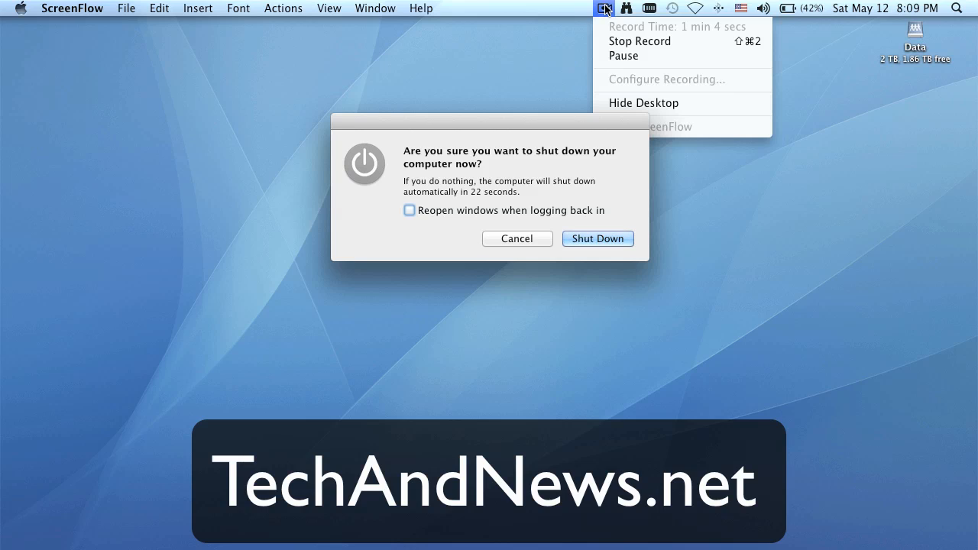